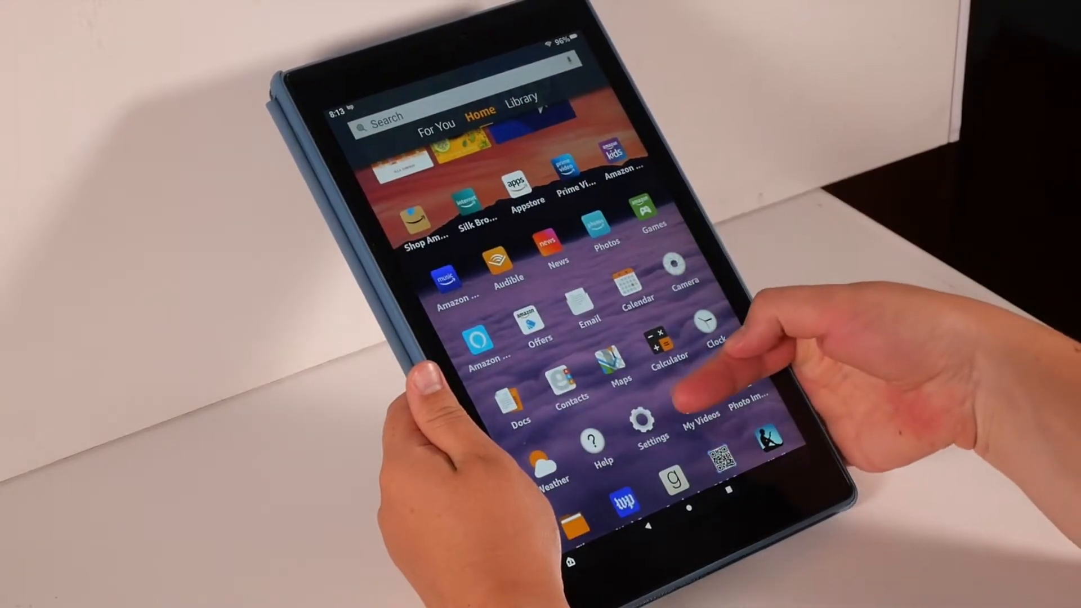
Step: Open the Fire tablet's Settings from the home screen
left_click(643, 420)
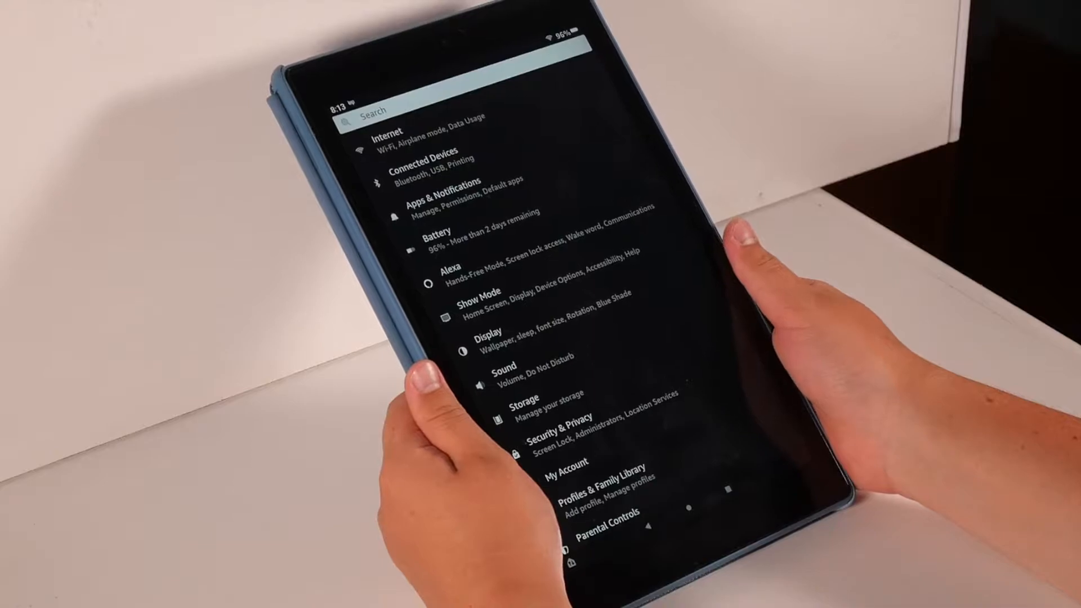
scroll("down", 3)
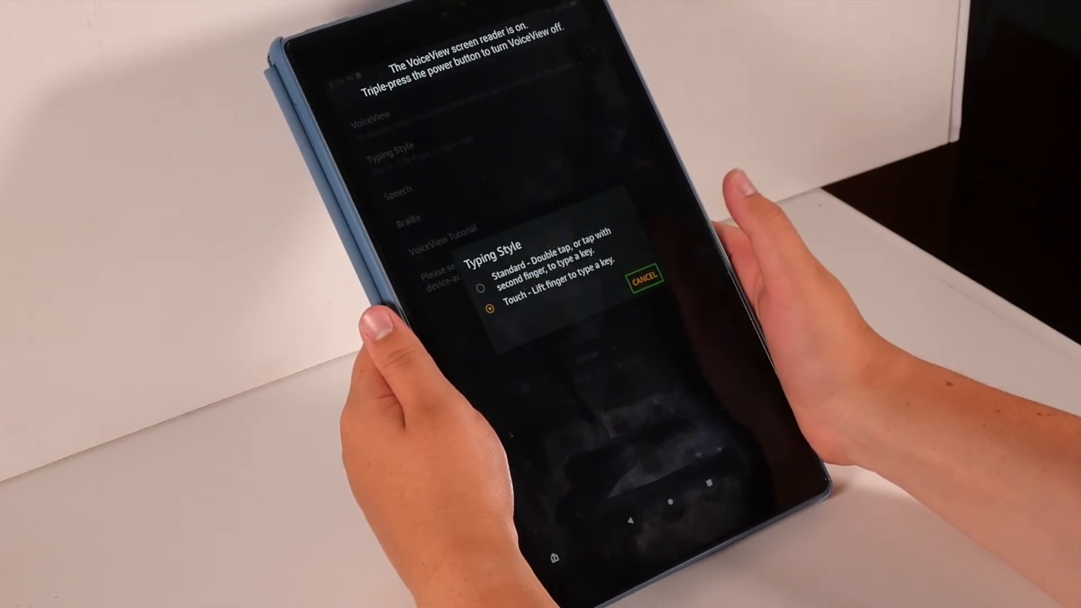
Step: Cancel the Typing Style choices so VoiceView's typing style stays on Touch
left_click(645, 278)
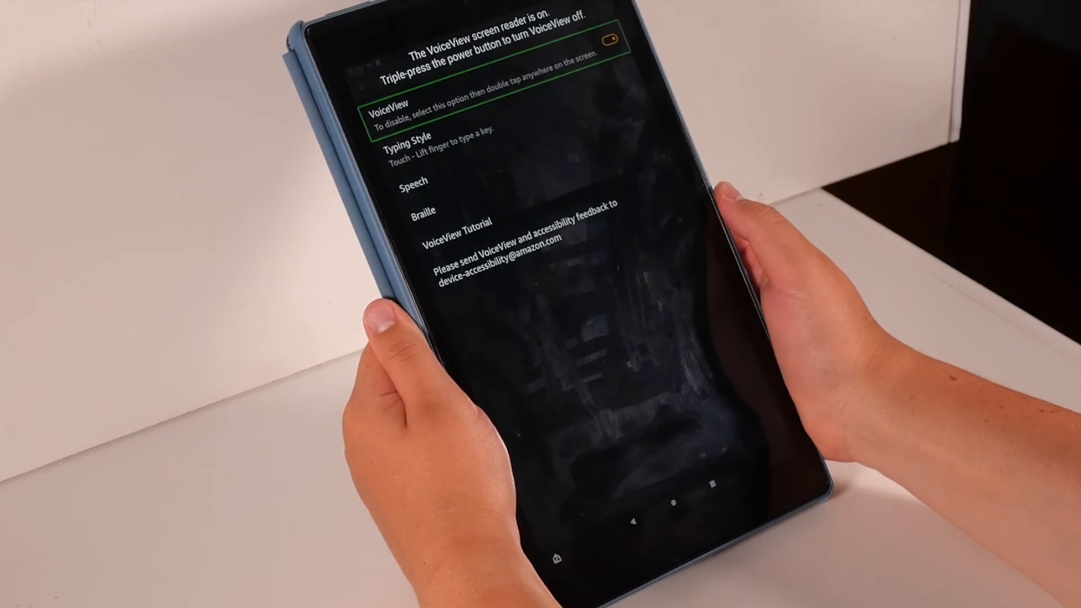